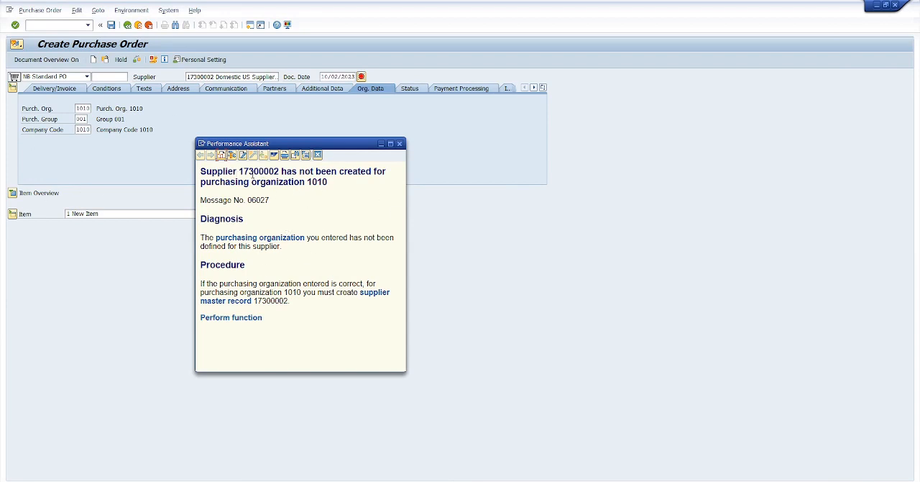
# Review error 06027 that supplier 17300002 is not created for purchasing org 1010 and dismiss it
pyautogui.doubleClick(259, 172)
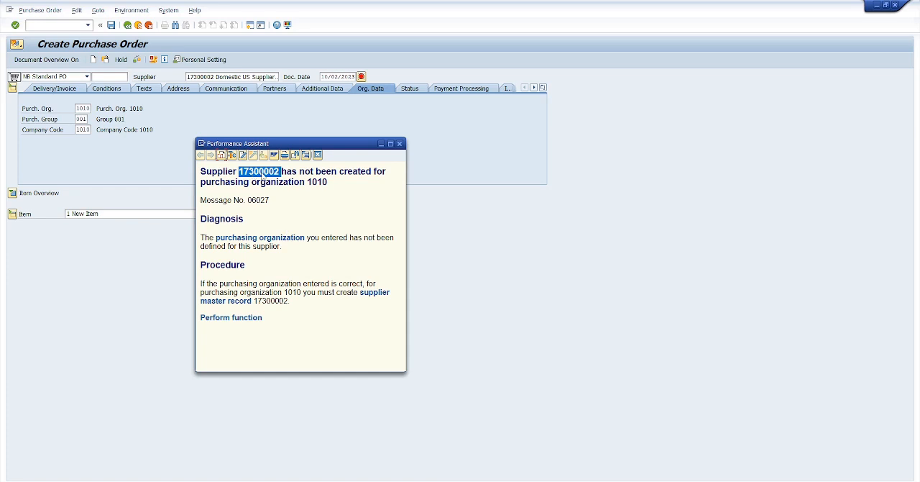
pyautogui.moveTo(327, 193)
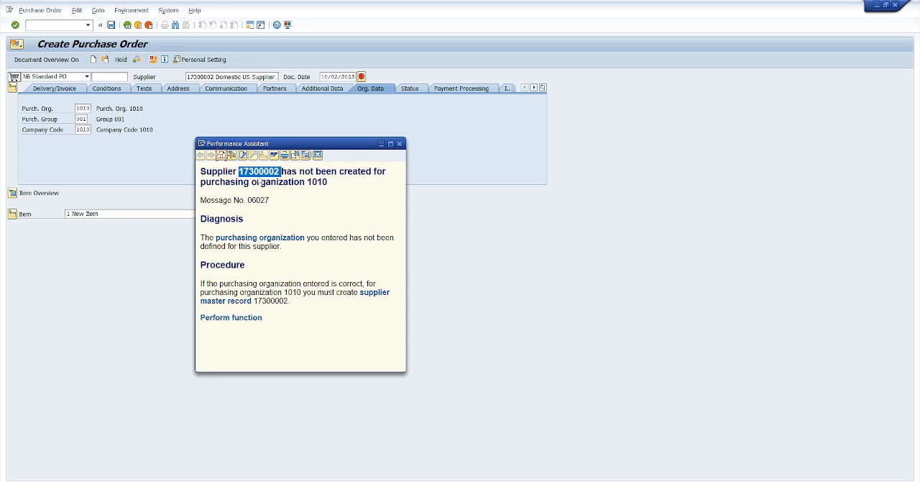
pyautogui.moveTo(385, 140)
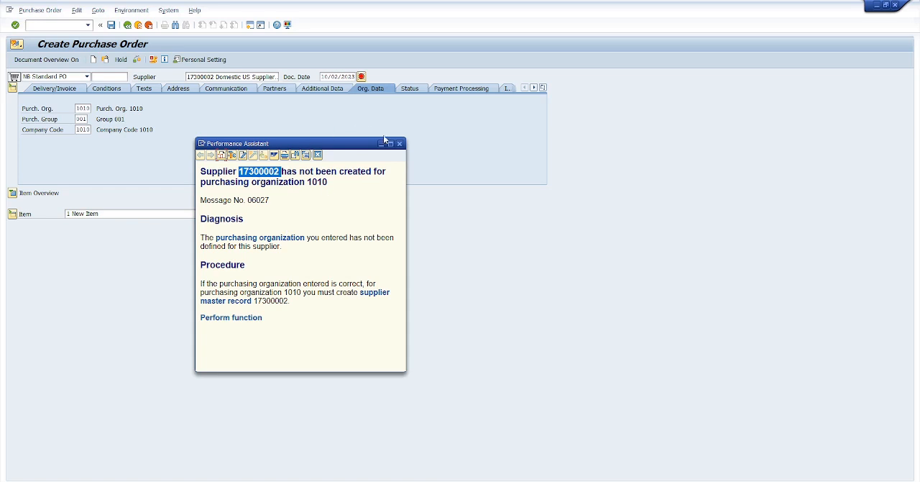
pyautogui.click(400, 144)
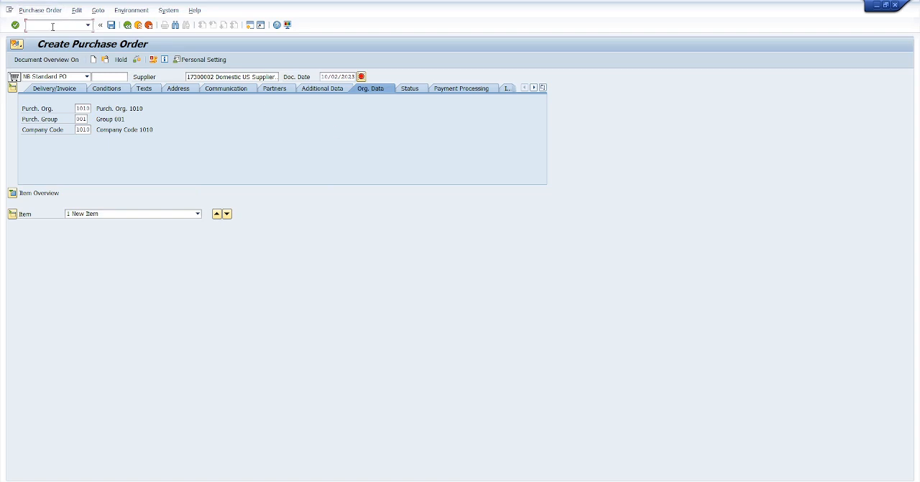
# Via /nbp, find business partner 17300002 and change it in role FLVN01 Supplier
pyautogui.write('/nbp')
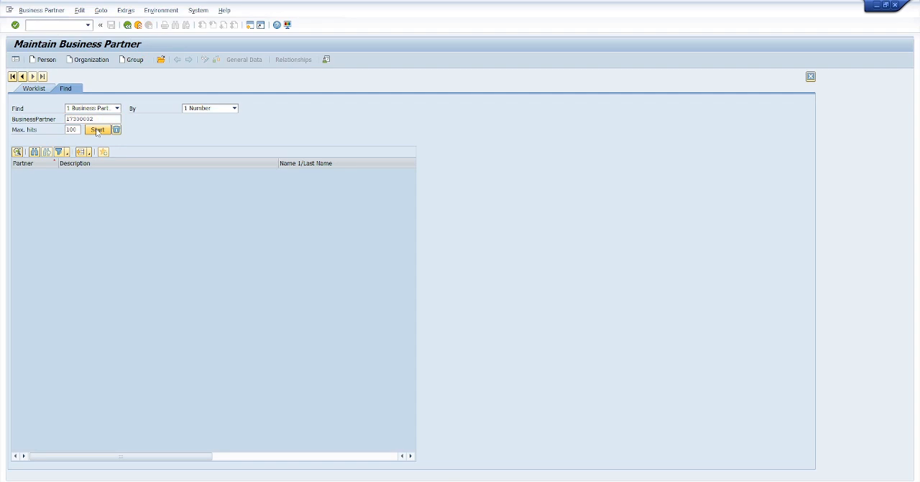
pyautogui.click(98, 129)
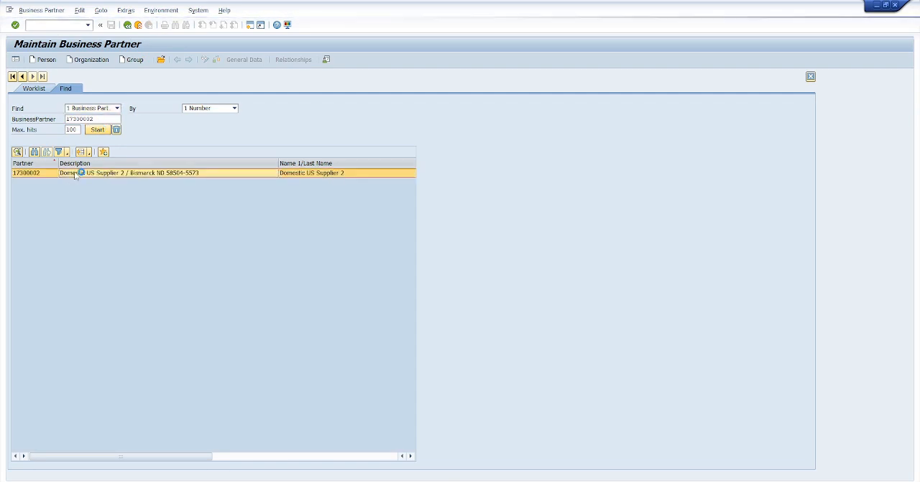
pyautogui.doubleClick(101, 173)
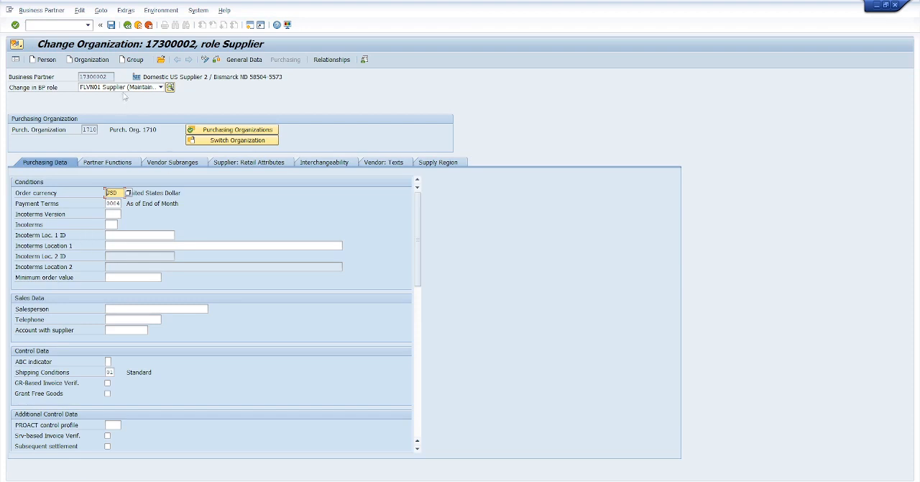
pyautogui.click(159, 86)
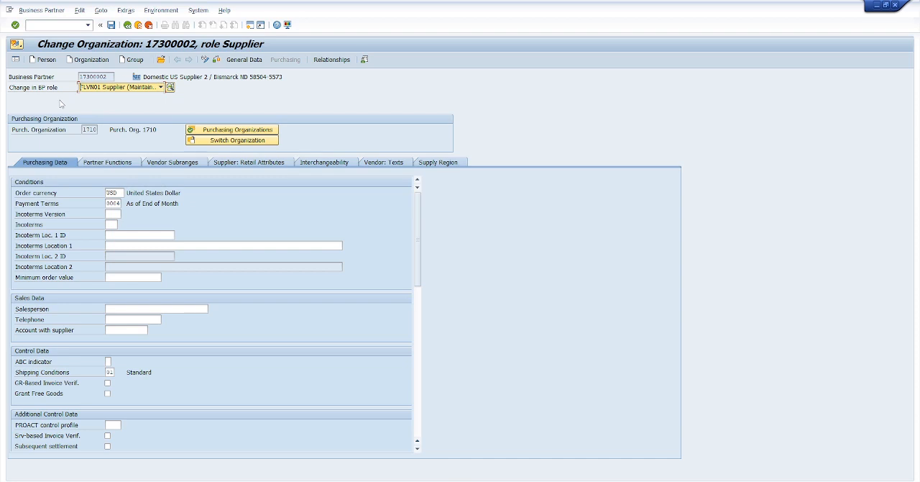
pyautogui.moveTo(236, 130)
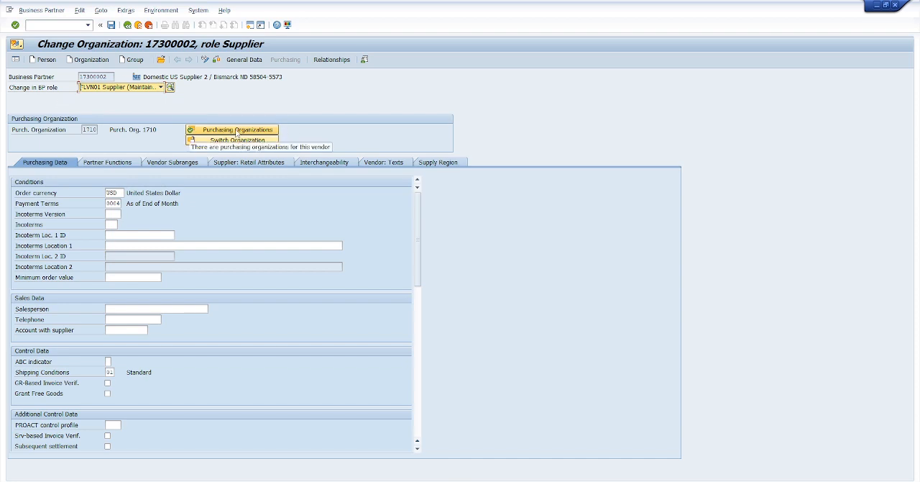
# Create purchasing organization 1010 for the supplier with reference to partner 17300002, org 1710
pyautogui.click(233, 130)
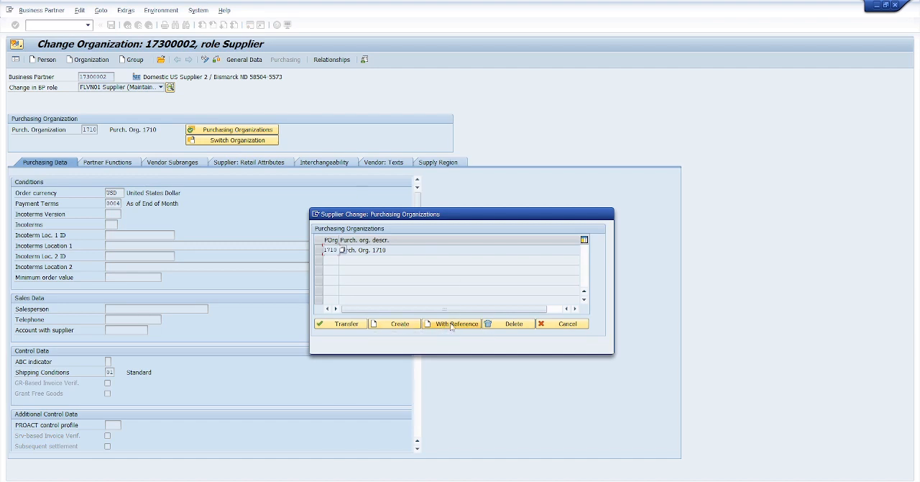
pyautogui.moveTo(452, 322)
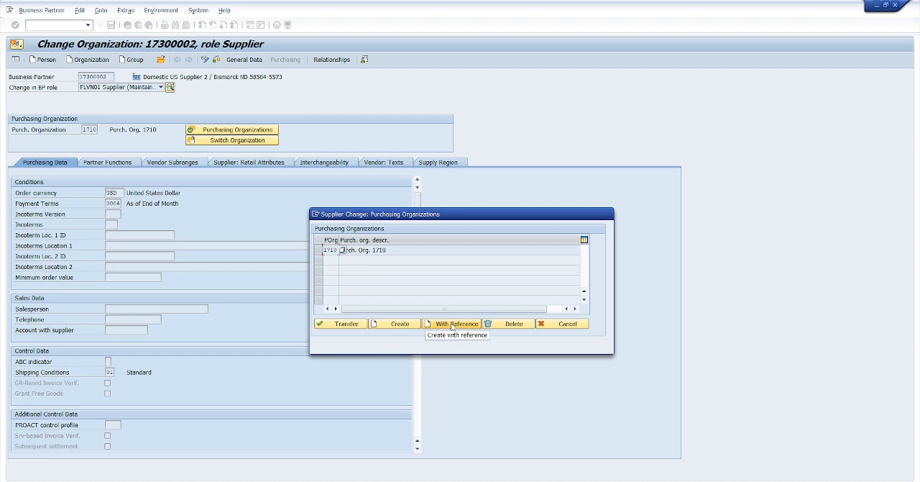
pyautogui.click(451, 322)
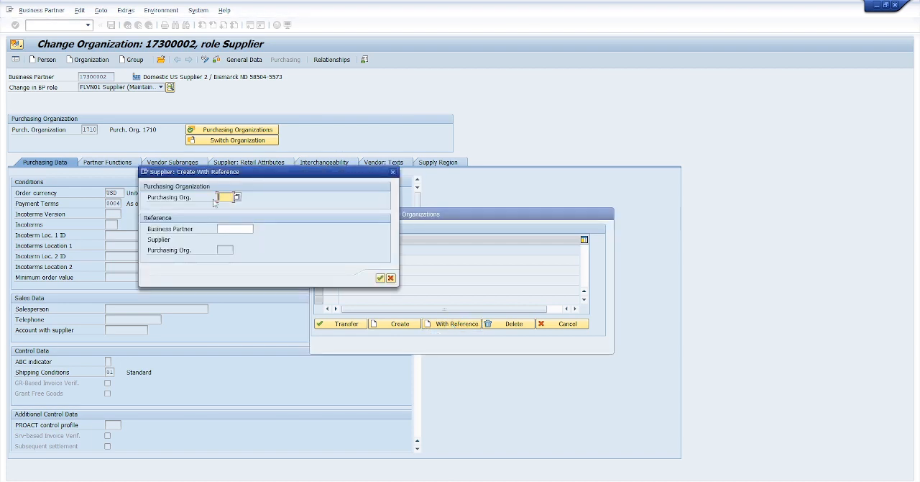
pyautogui.write('1010')
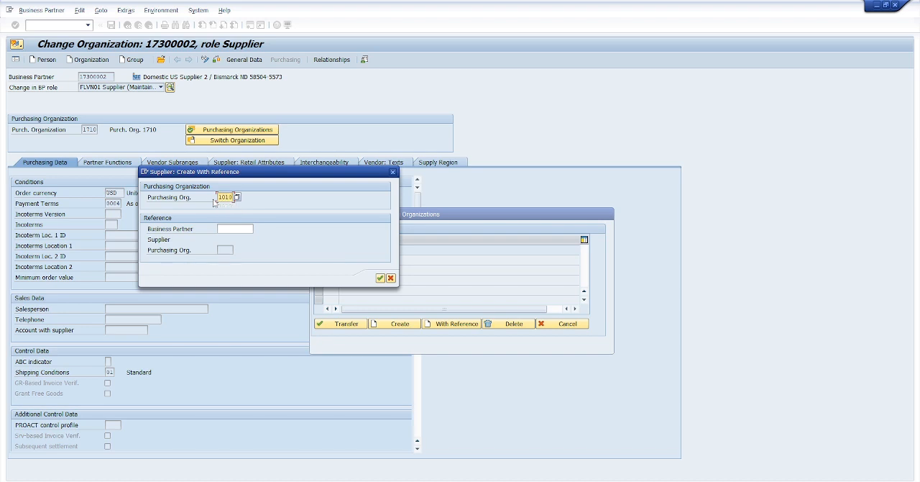
pyautogui.click(236, 228)
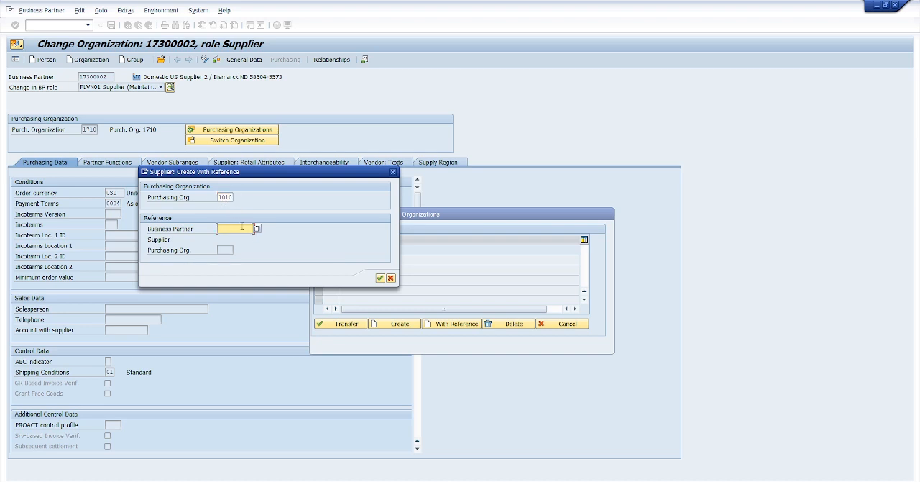
pyautogui.write('17300002')
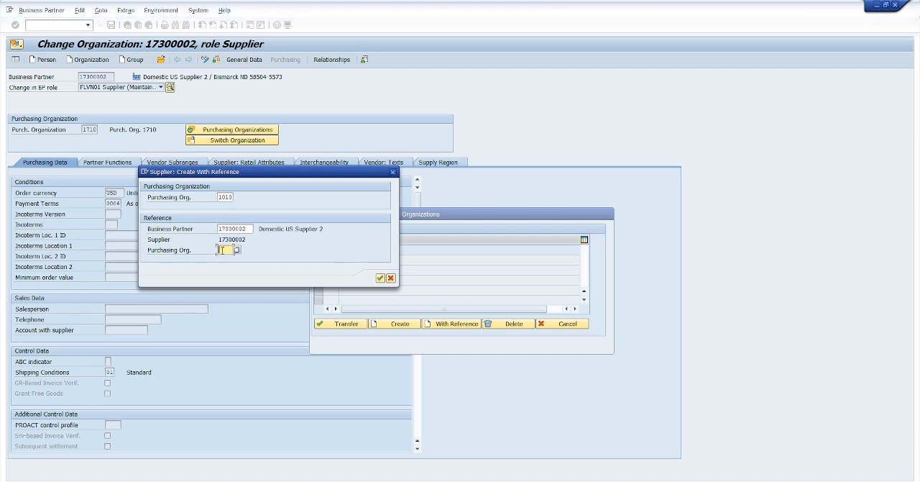
pyautogui.click(239, 251)
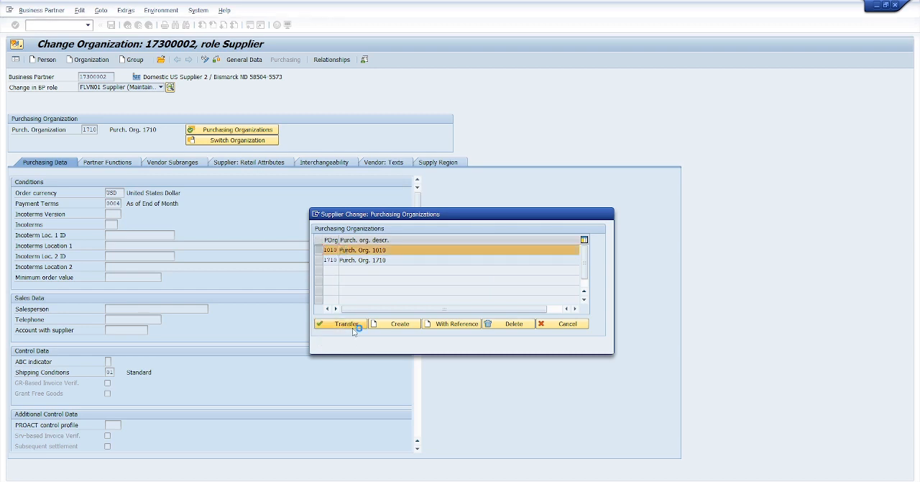
# Transfer purchasing organization 1010 into supplier 17300002 and save the business partner
pyautogui.click(347, 322)
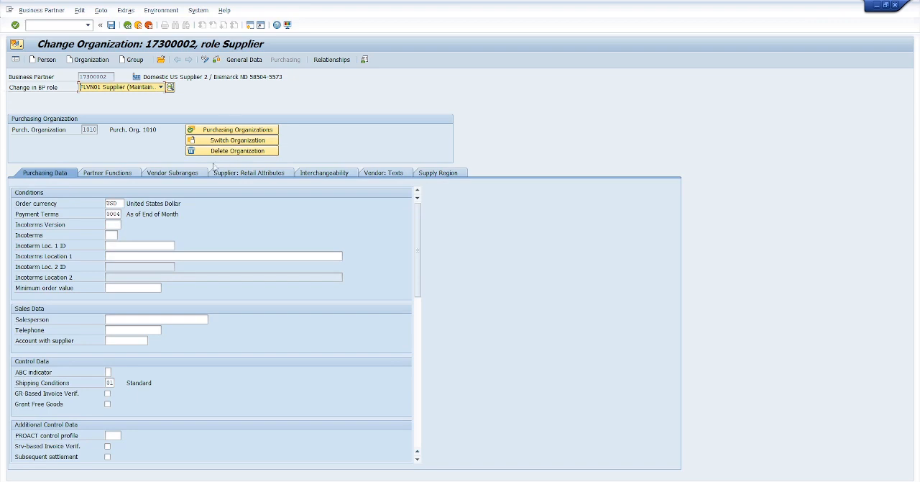
pyautogui.moveTo(135, 187)
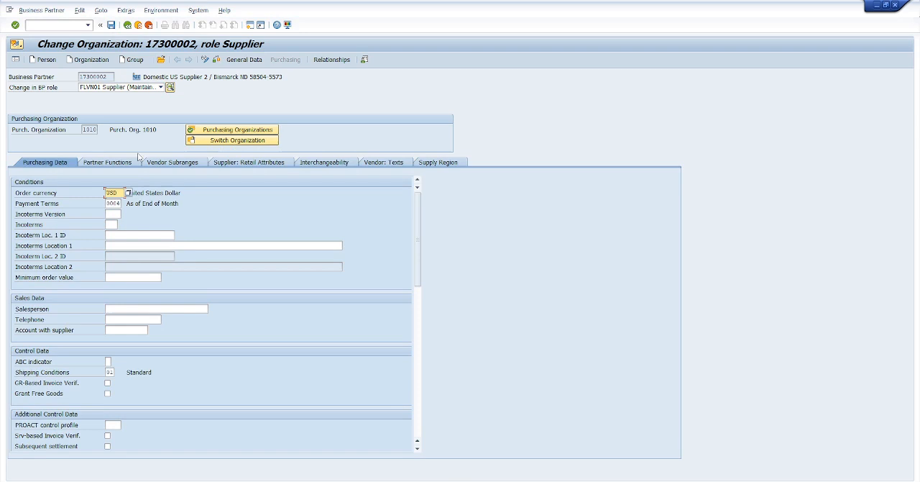
pyautogui.moveTo(189, 450)
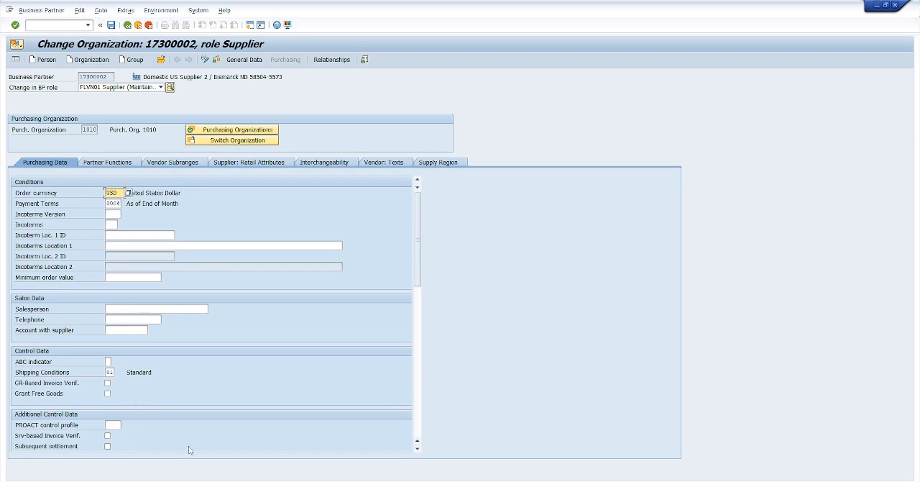
pyautogui.moveTo(201, 186)
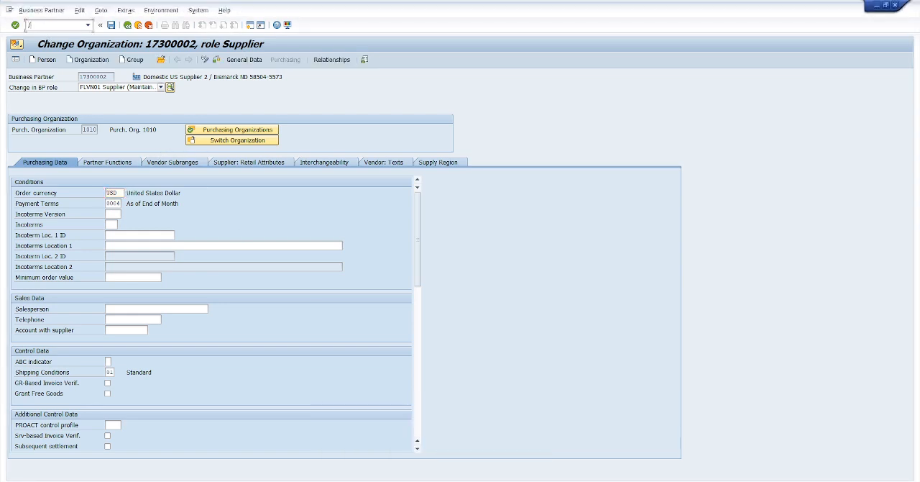
# In ME21N, check a new PO for supplier 17300002, purch. org 1010, group 001, company code 1010
pyautogui.write('/nme2in')
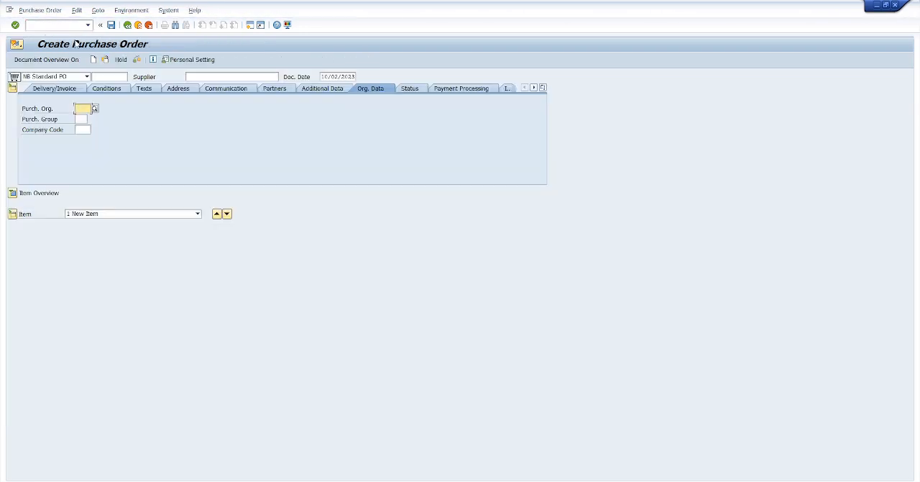
pyautogui.click(230, 78)
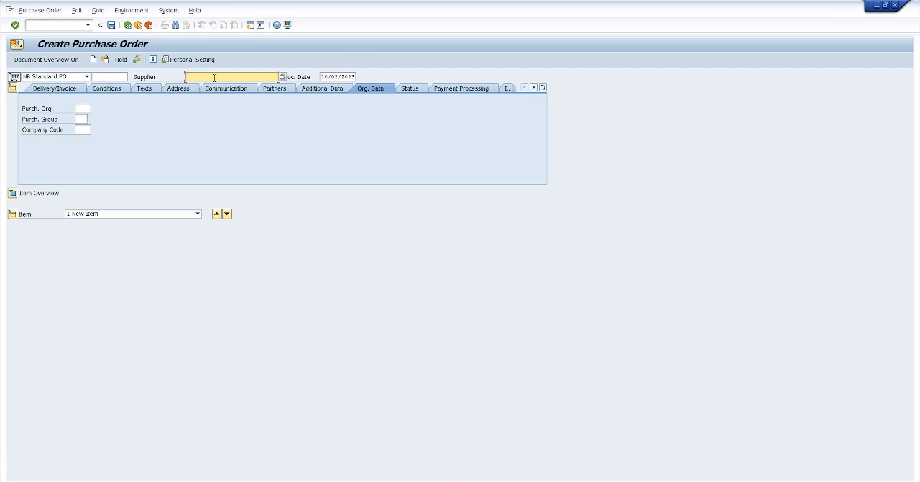
pyautogui.write('17300002')
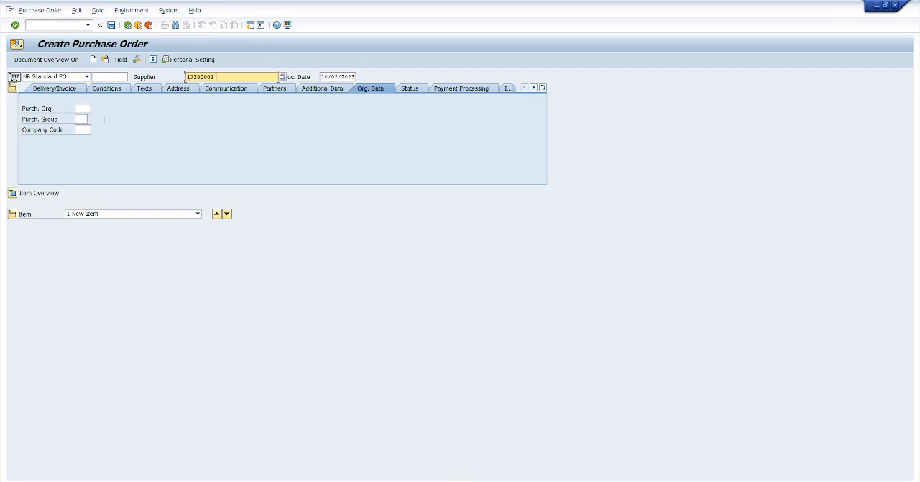
pyautogui.write('1010')
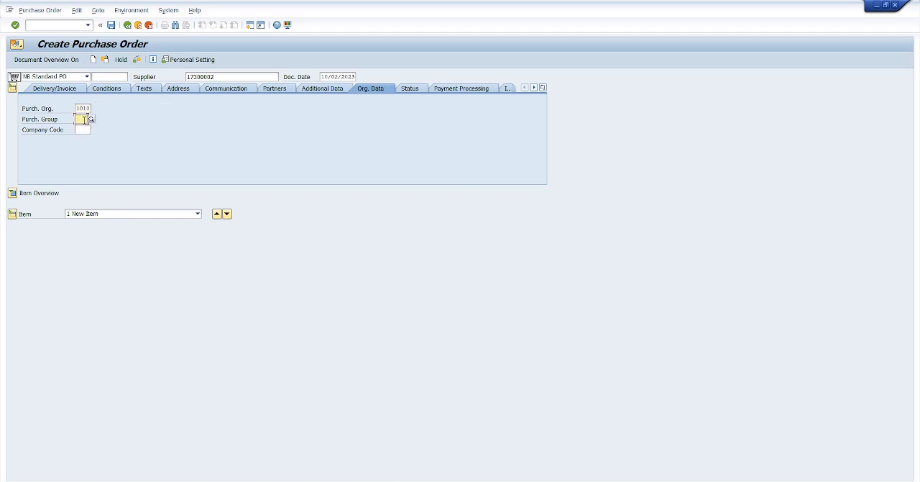
pyautogui.write('001')
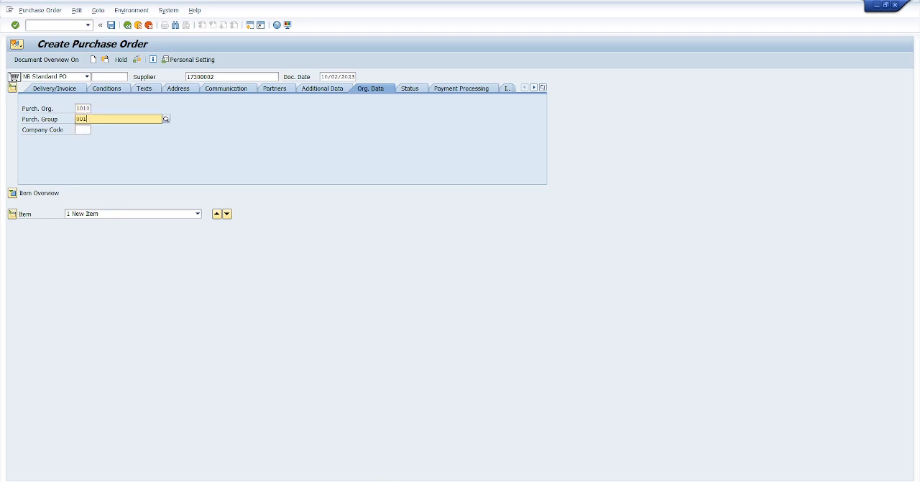
pyautogui.click(82, 130)
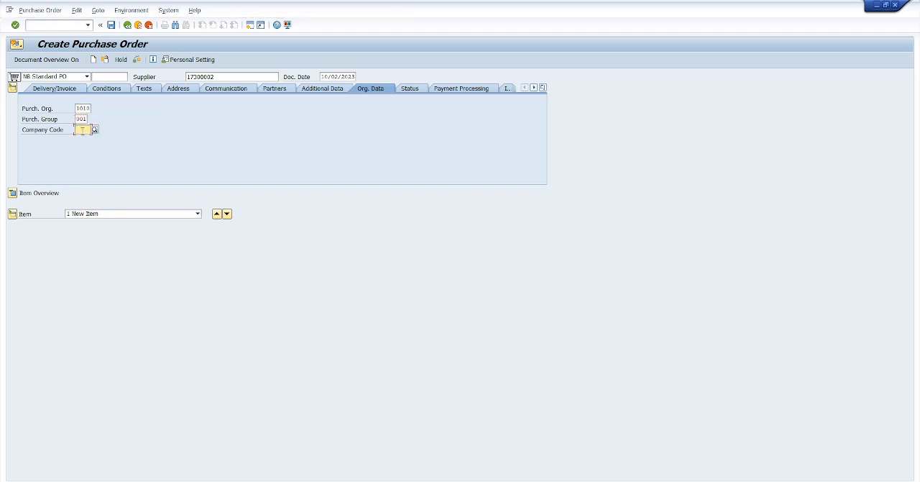
pyautogui.write('1010')
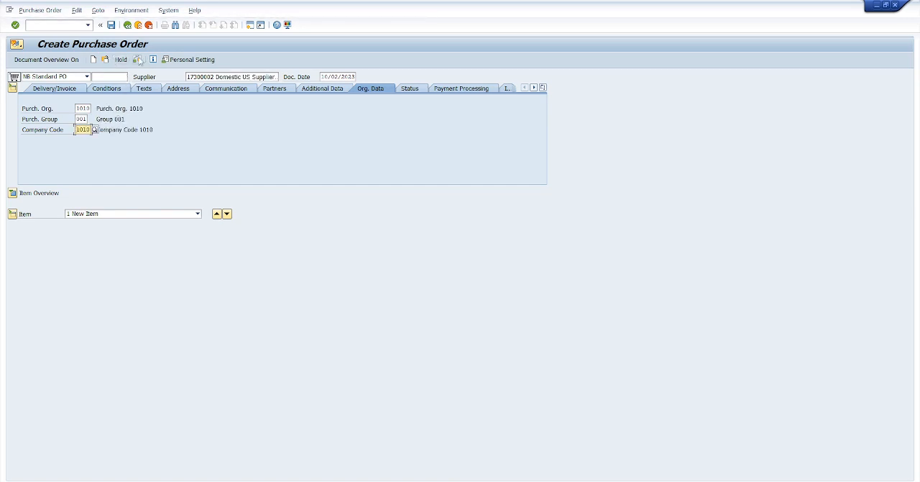
pyautogui.click(15, 25)
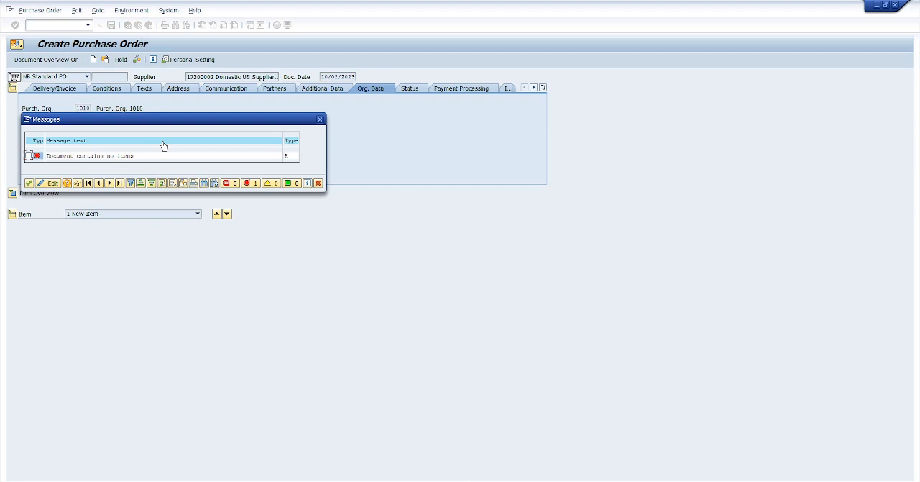
pyautogui.moveTo(132, 168)
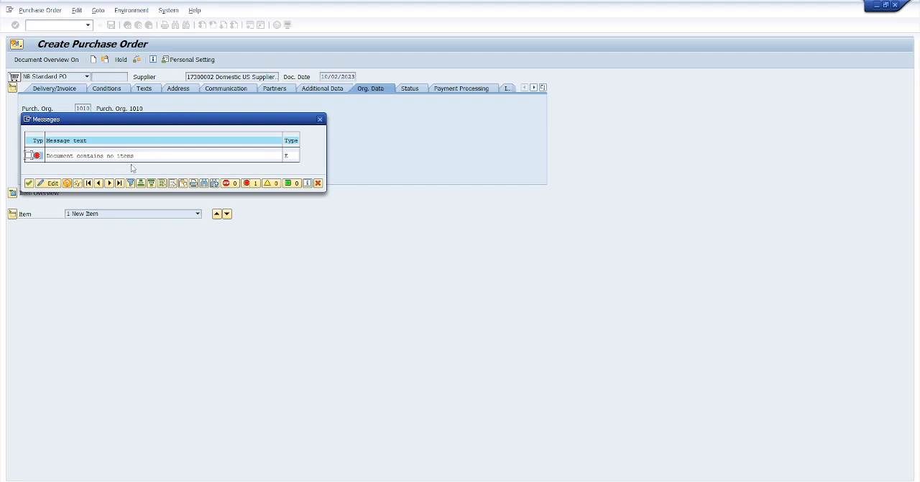
pyautogui.moveTo(120, 167)
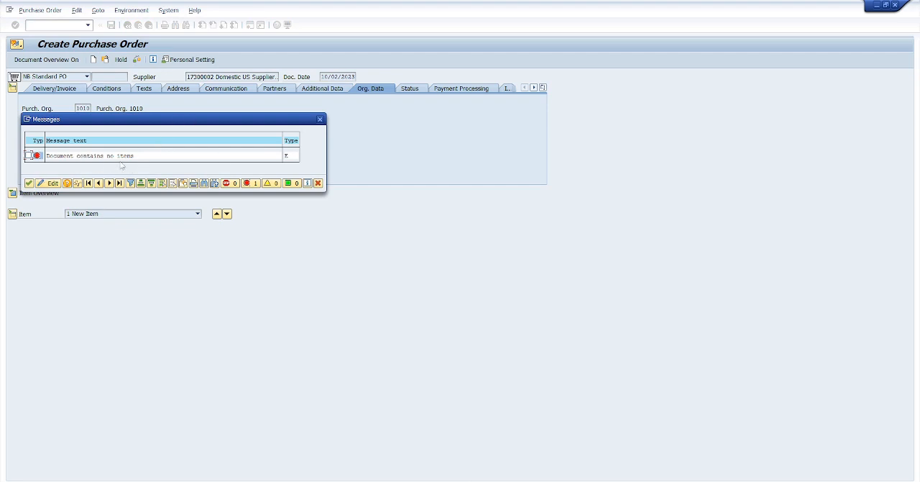